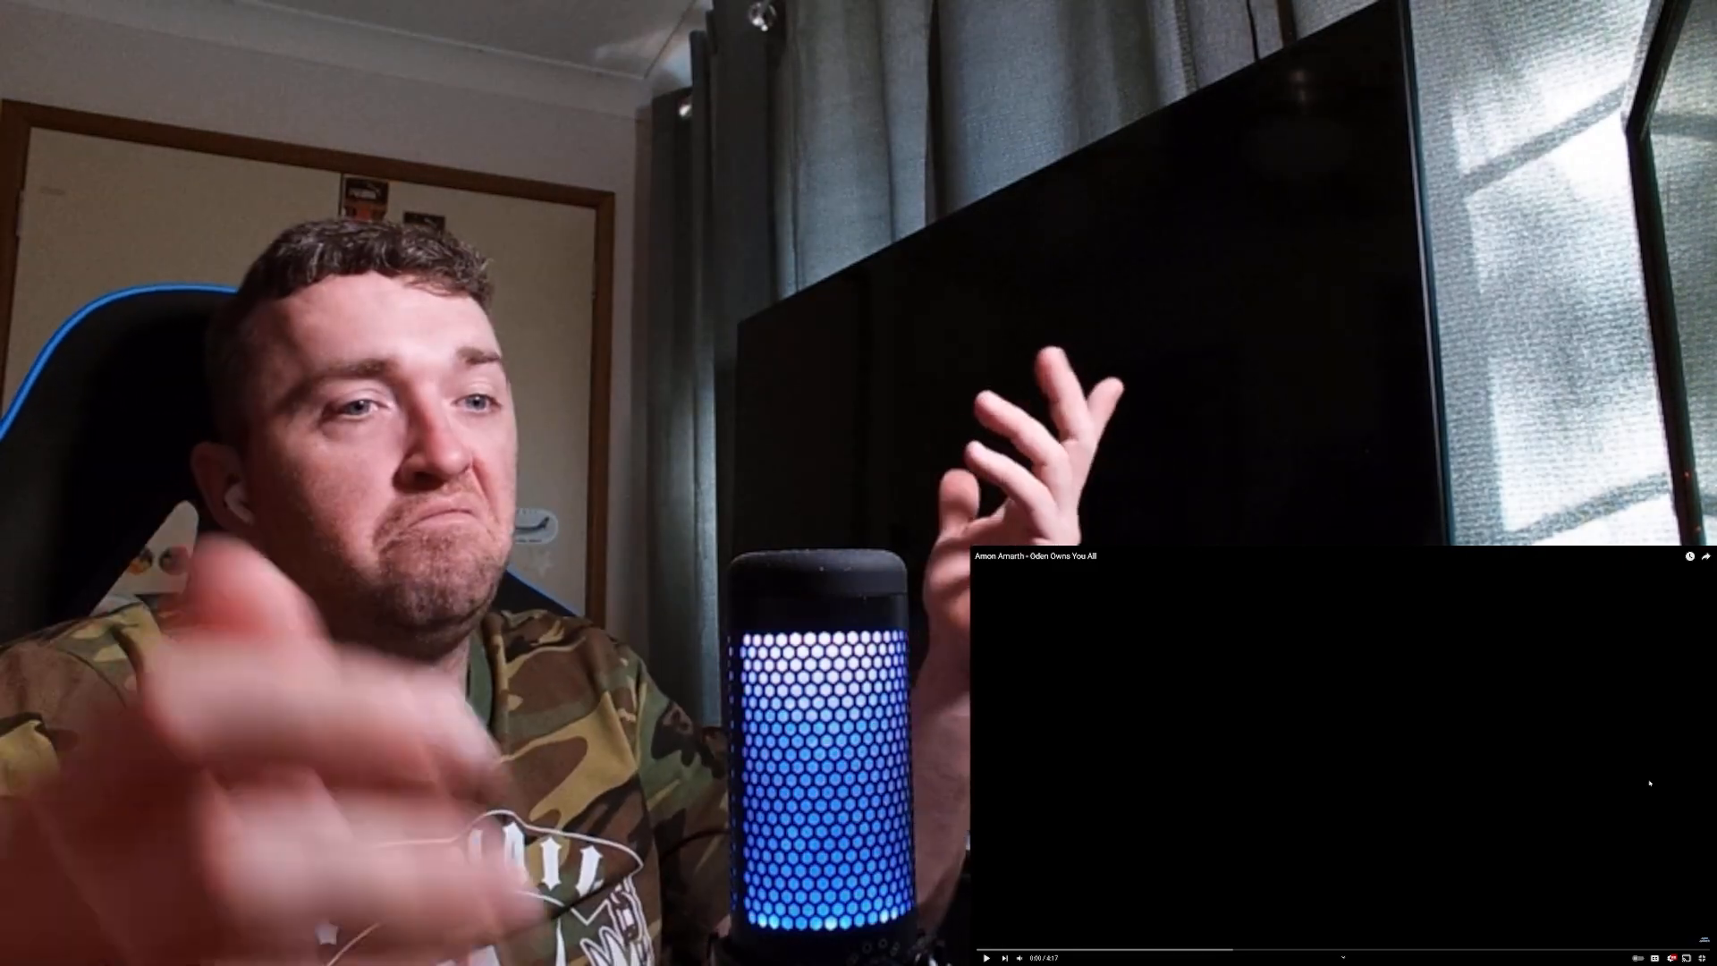
# Resume the Amon Amarth 'Odin Owns You All' music video from the player controls.
pyautogui.click(987, 956)
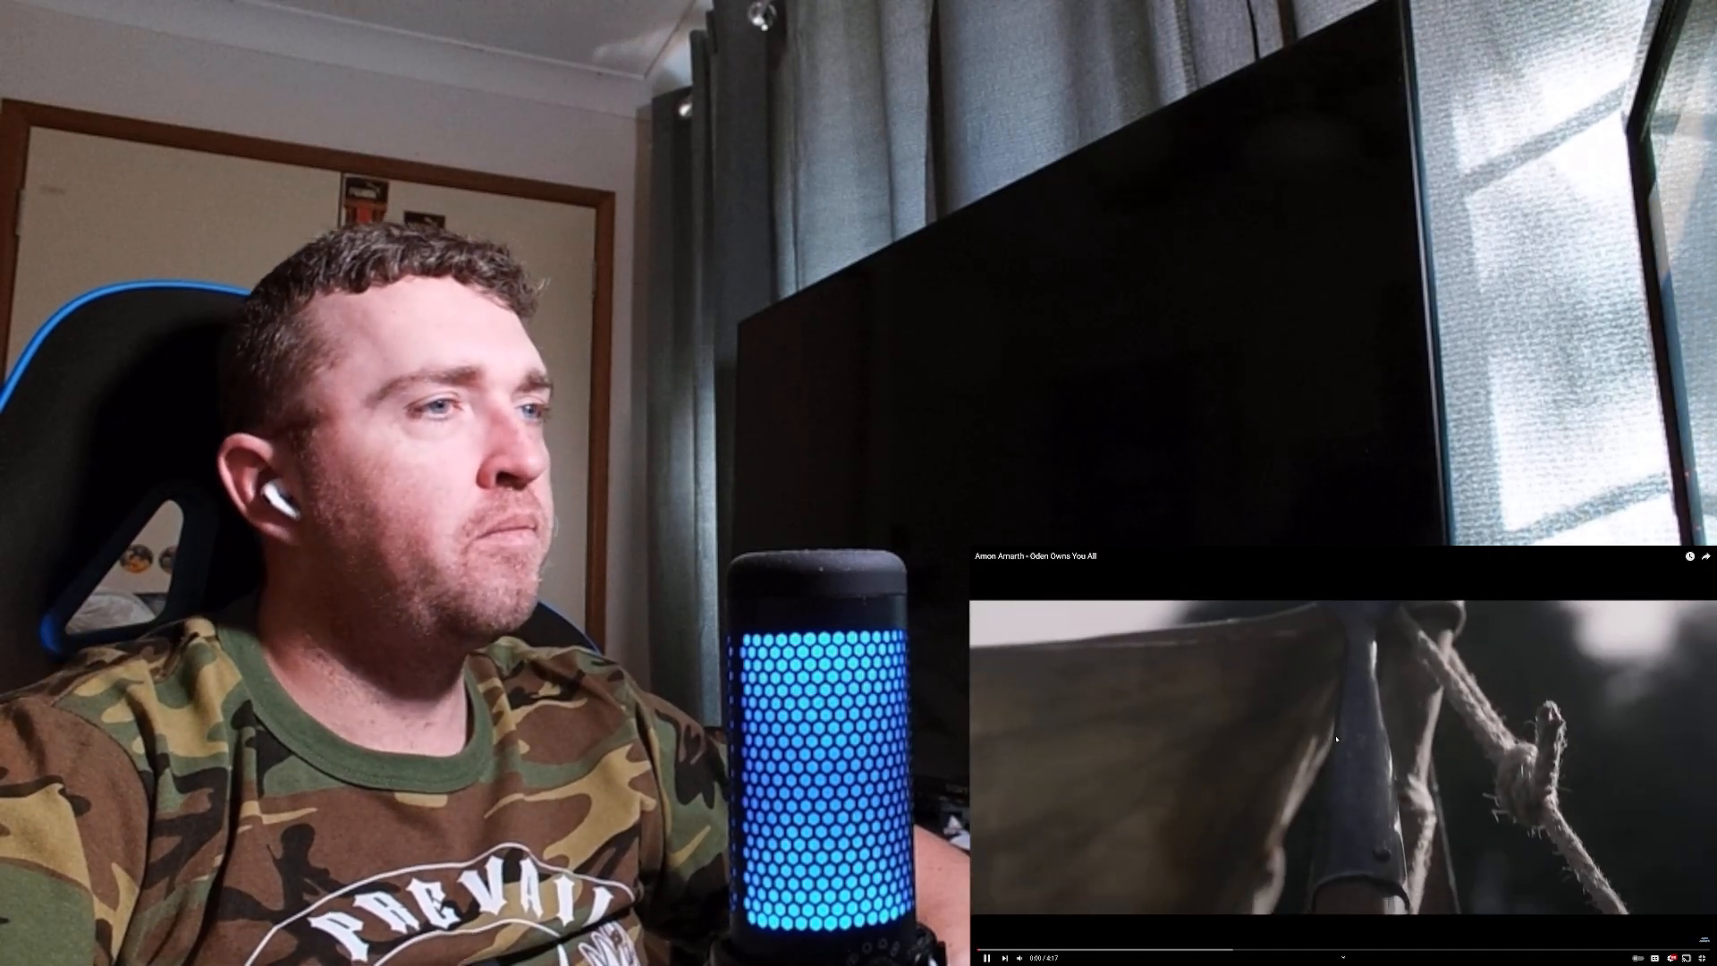